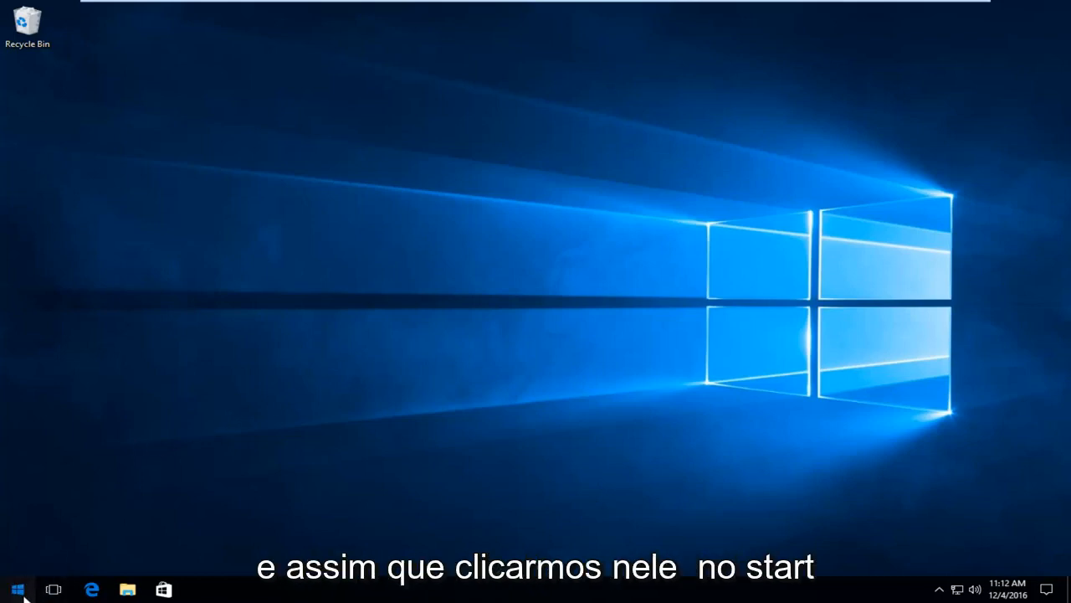
Step: Launch Windows Settings from the Start menu's gear icon
click(16, 589)
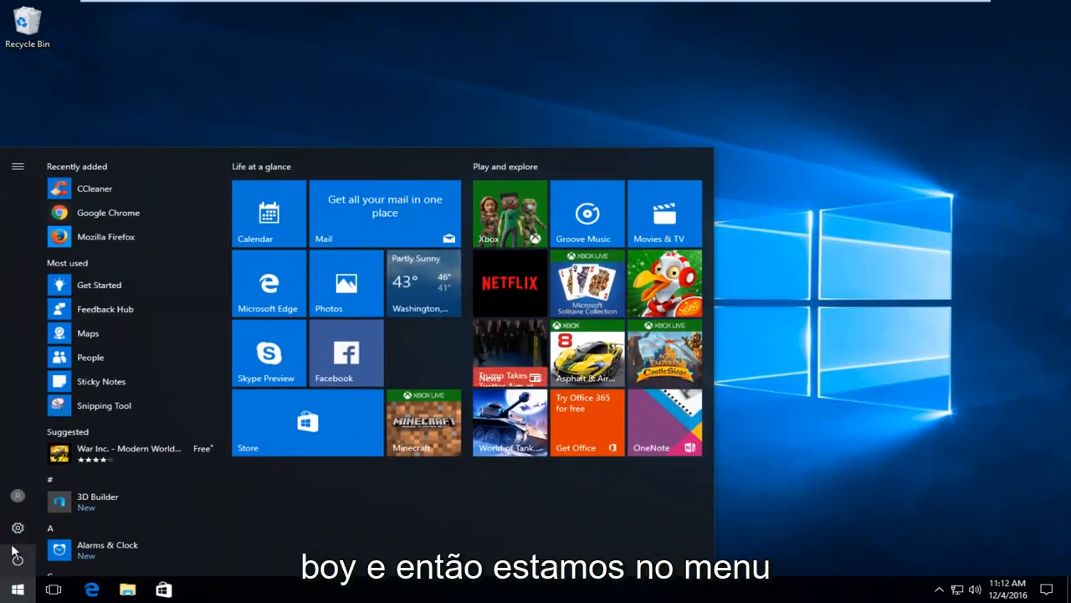
mouse_move(17, 528)
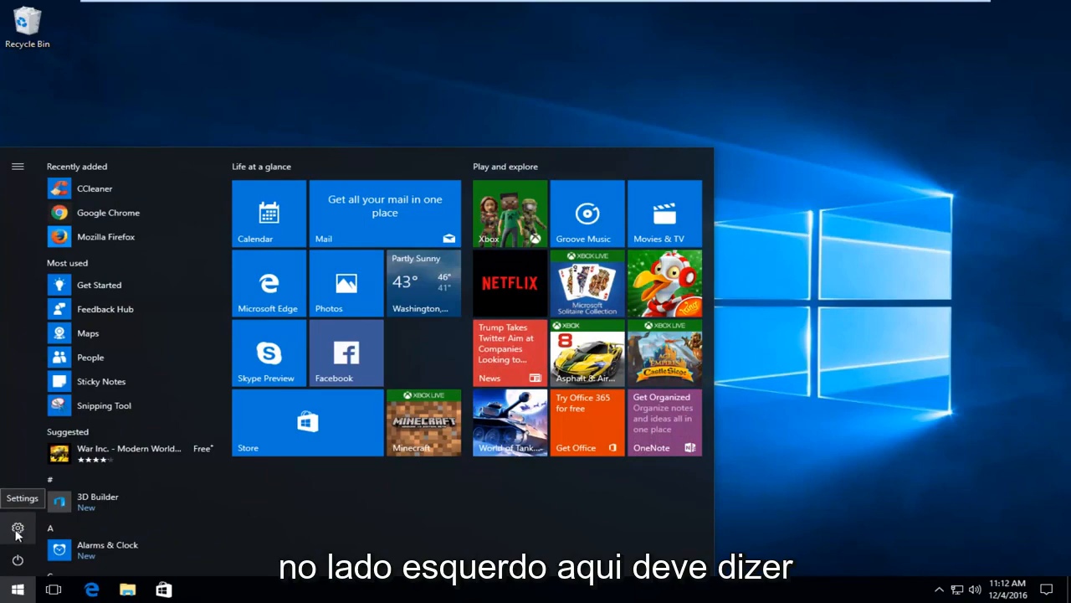
mouse_move(20, 529)
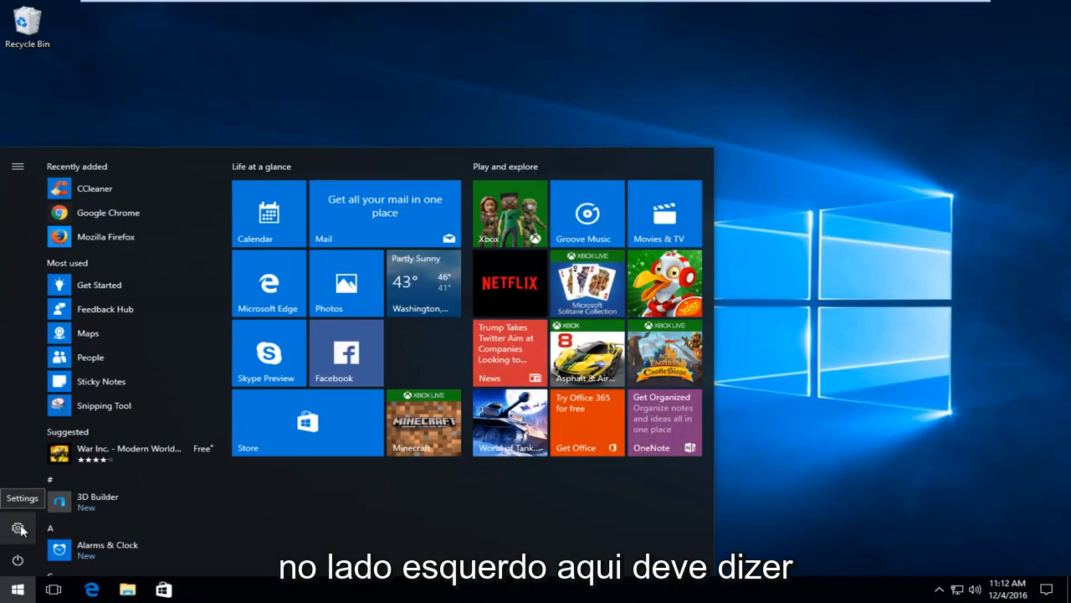
click(17, 528)
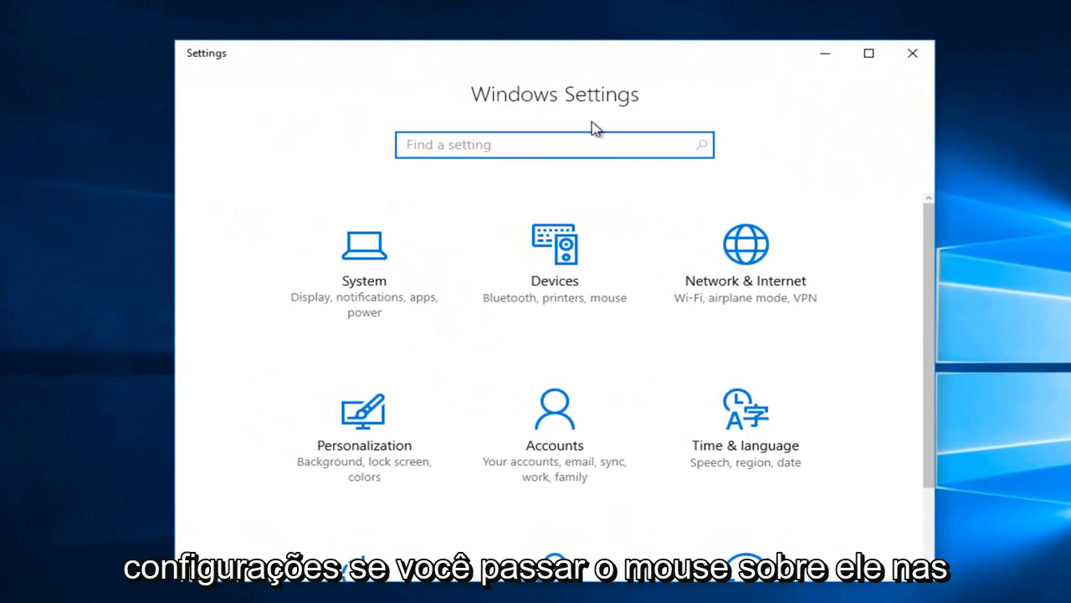
Step: Go into the Update & security category from the Settings home page
scroll(down, 3)
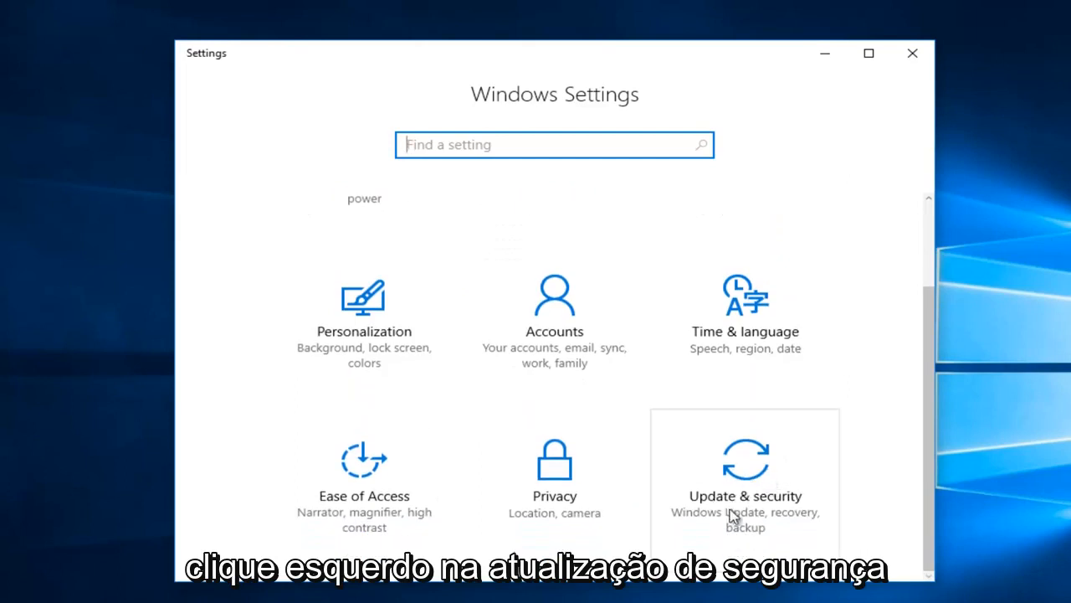
click(744, 469)
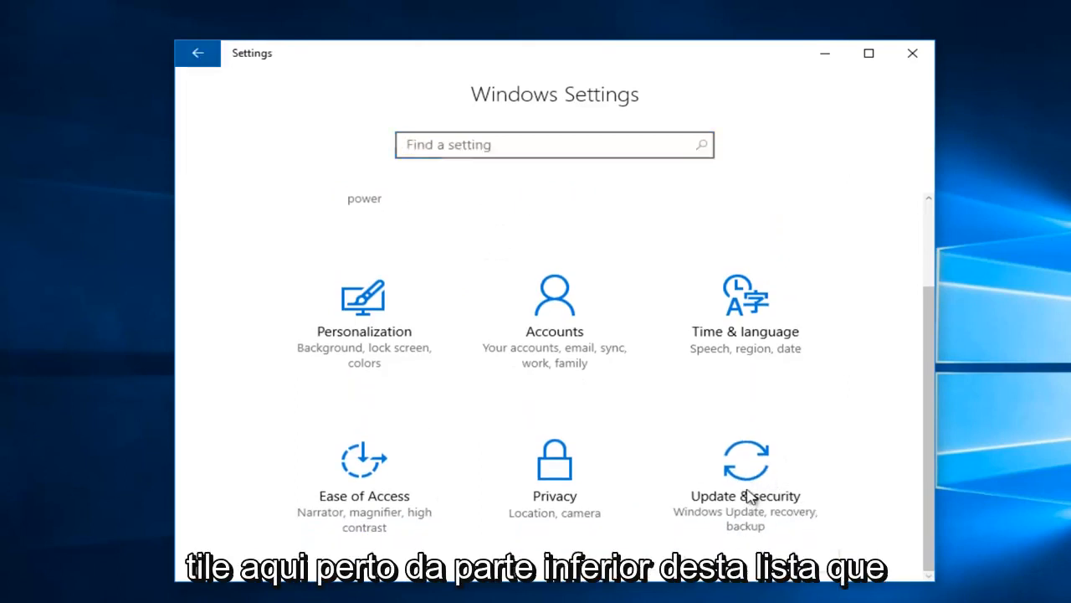
click(744, 494)
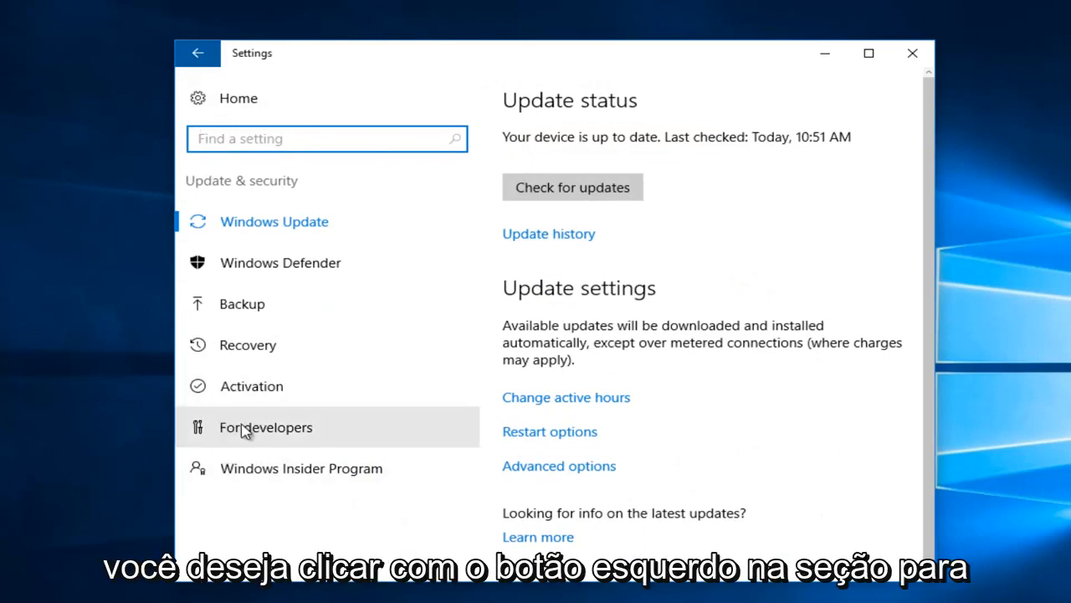
Step: Show the For developers page scrolled to its Remote Desktop section
click(265, 426)
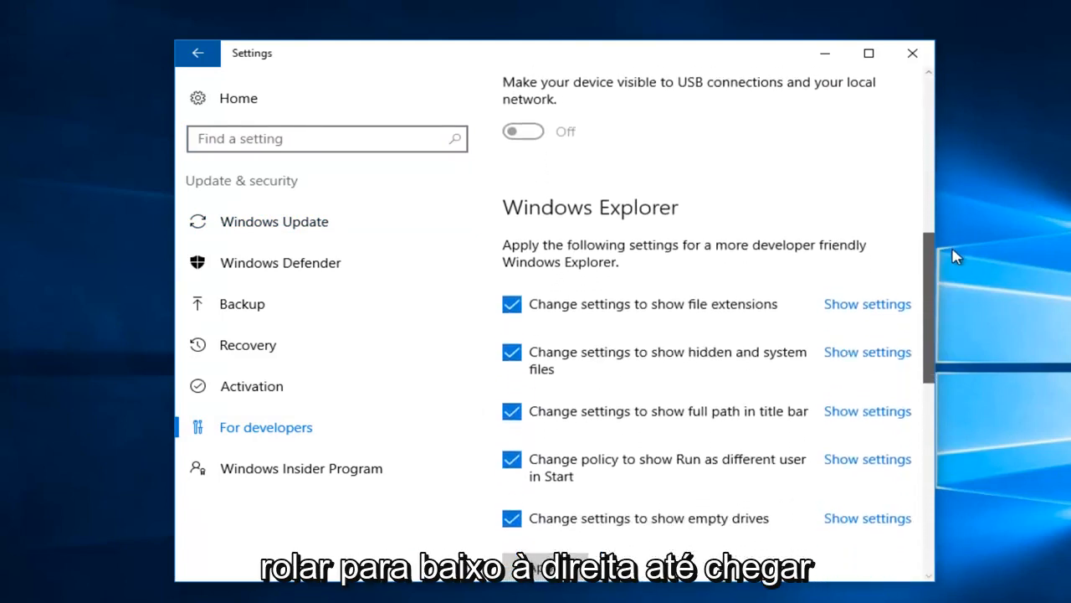
scroll(down, 3)
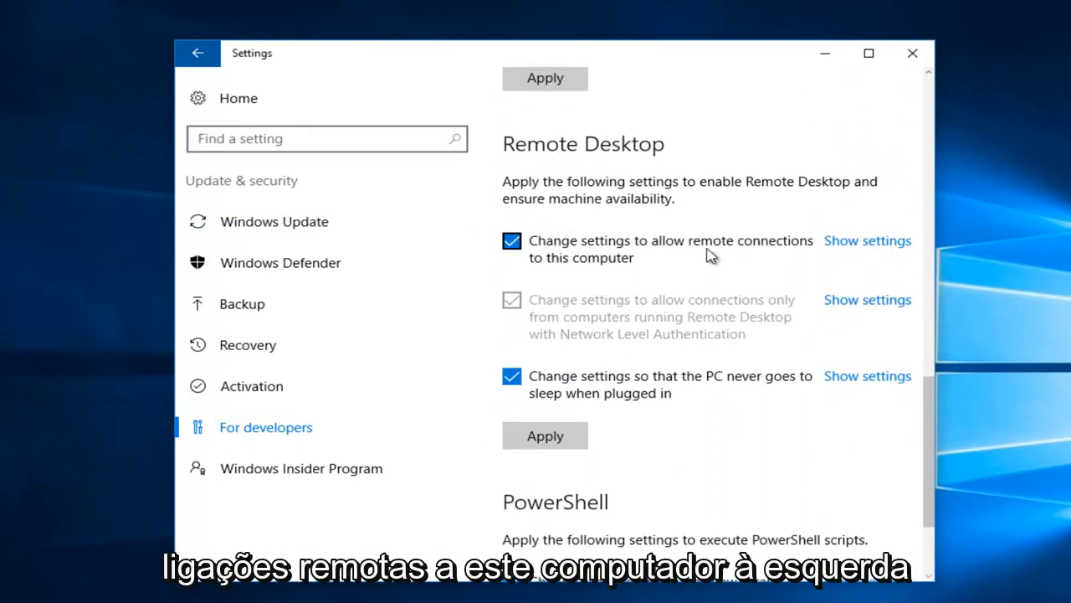
click(511, 241)
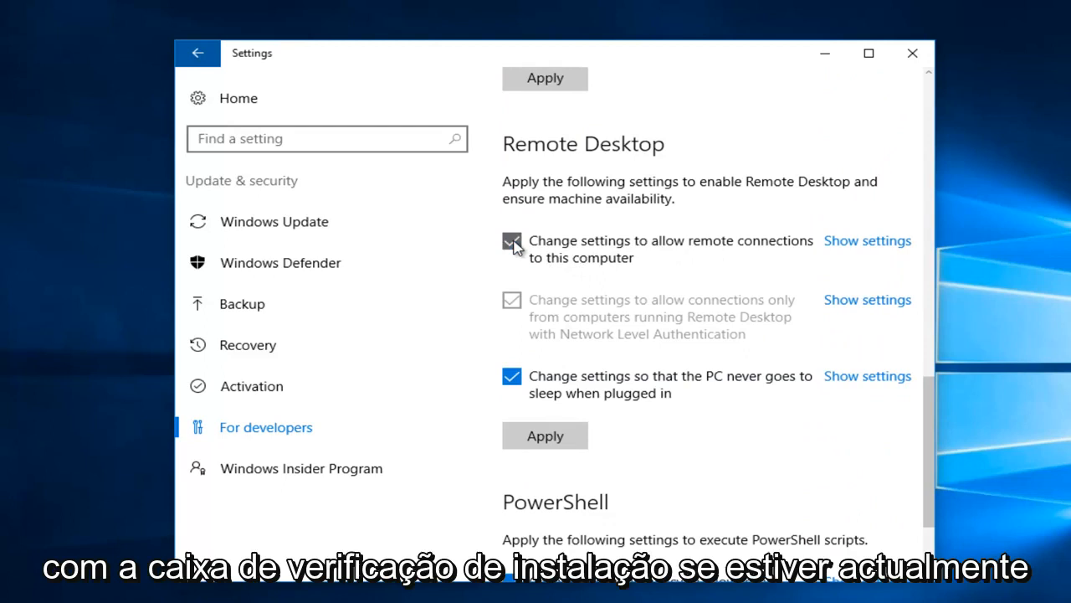
Step: Uncheck remote connections to this computer and apply the Remote Desktop change
click(512, 241)
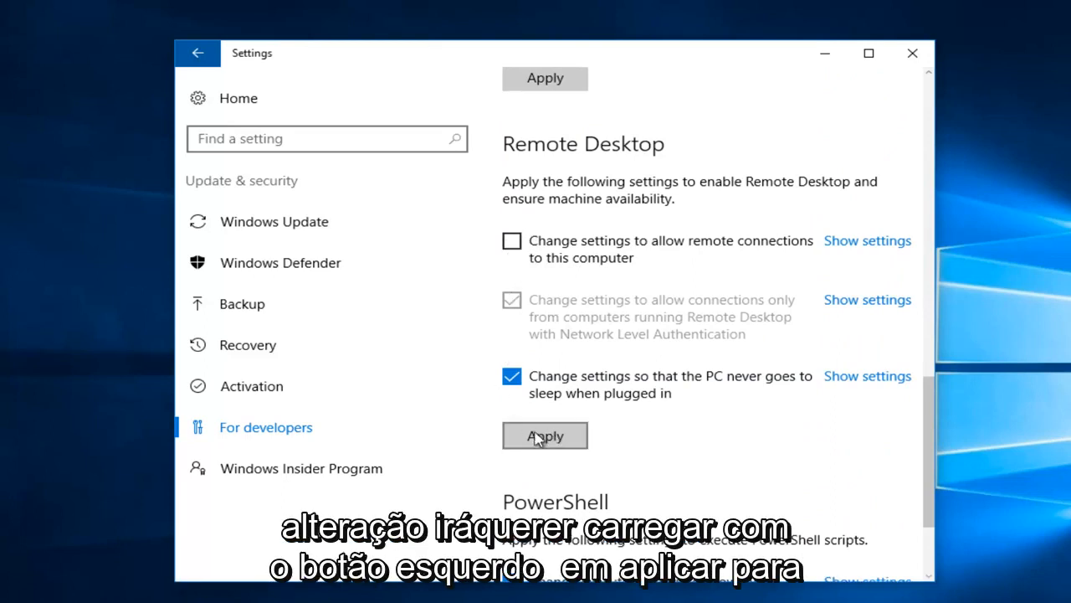
click(544, 435)
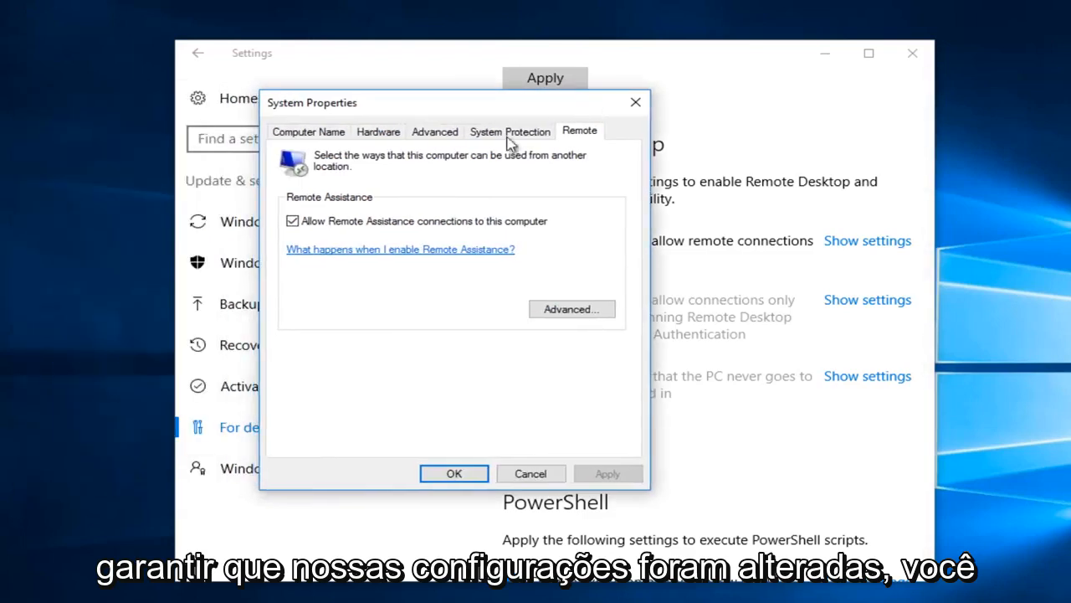
Step: Uncheck Remote Assistance connections on the Remote tab and confirm with OK
click(292, 220)
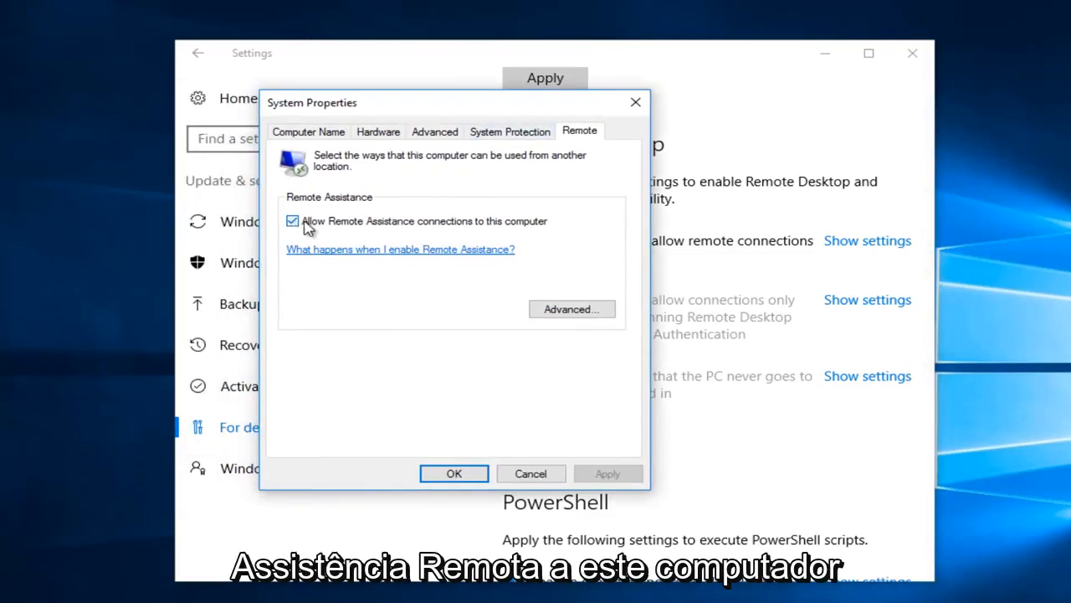
click(292, 221)
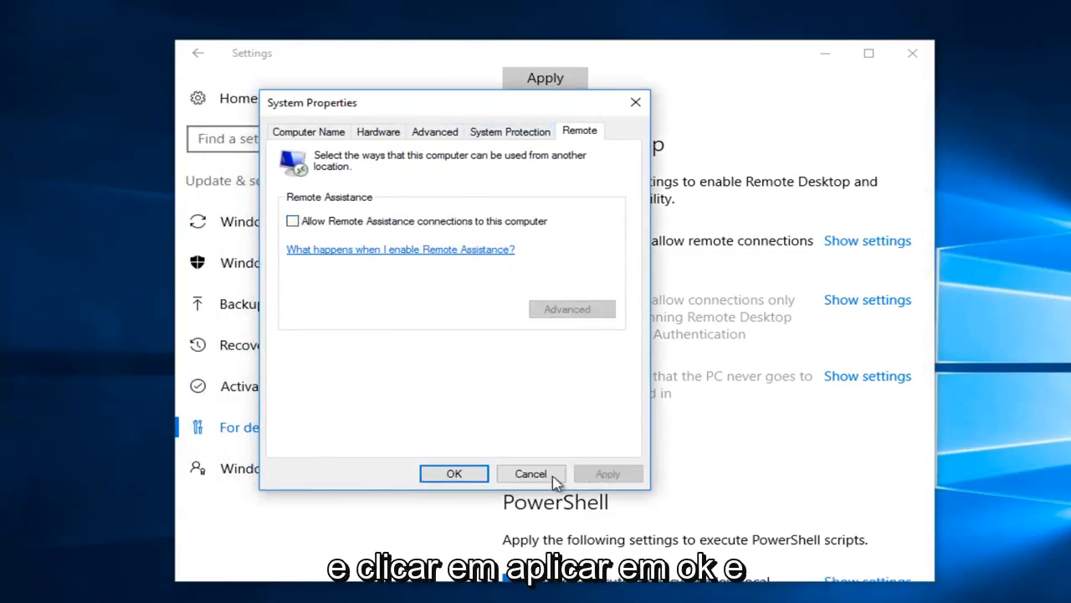
click(530, 473)
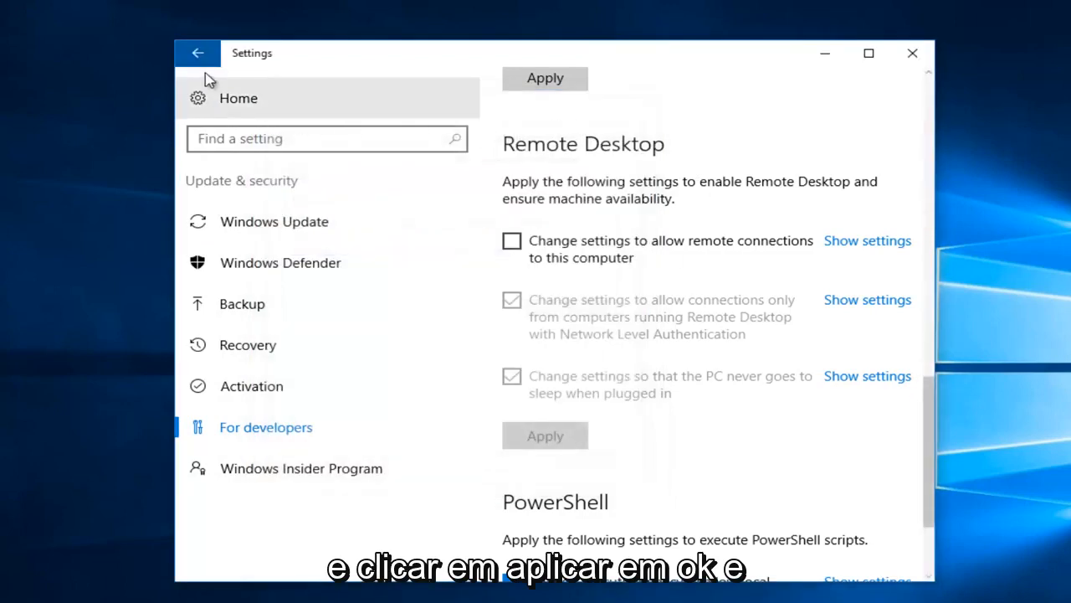
Step: Return to Settings home and close the window, leaving the desktop
click(198, 53)
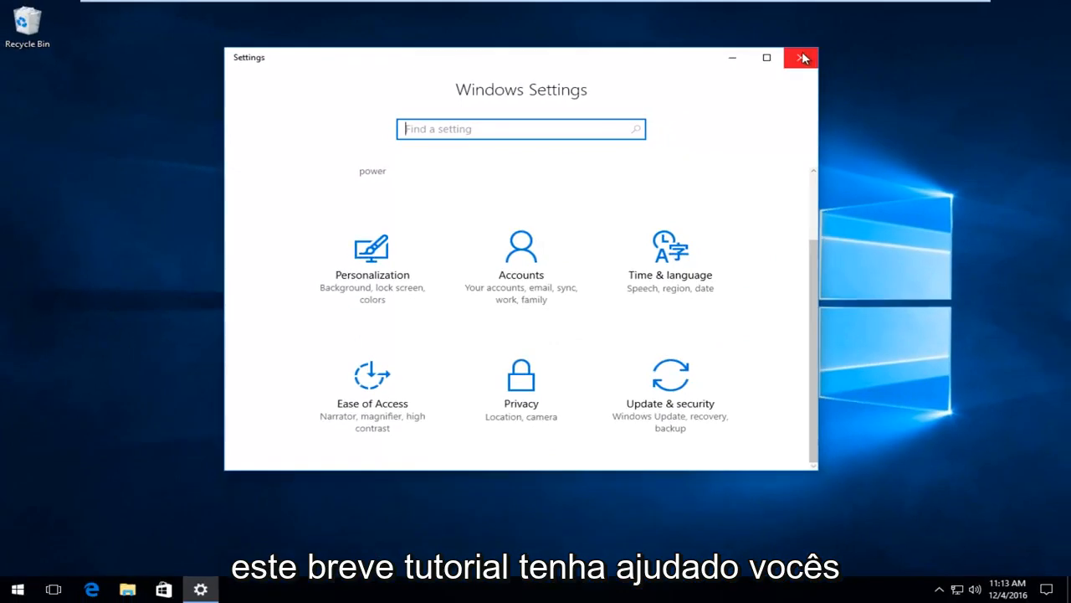
click(801, 58)
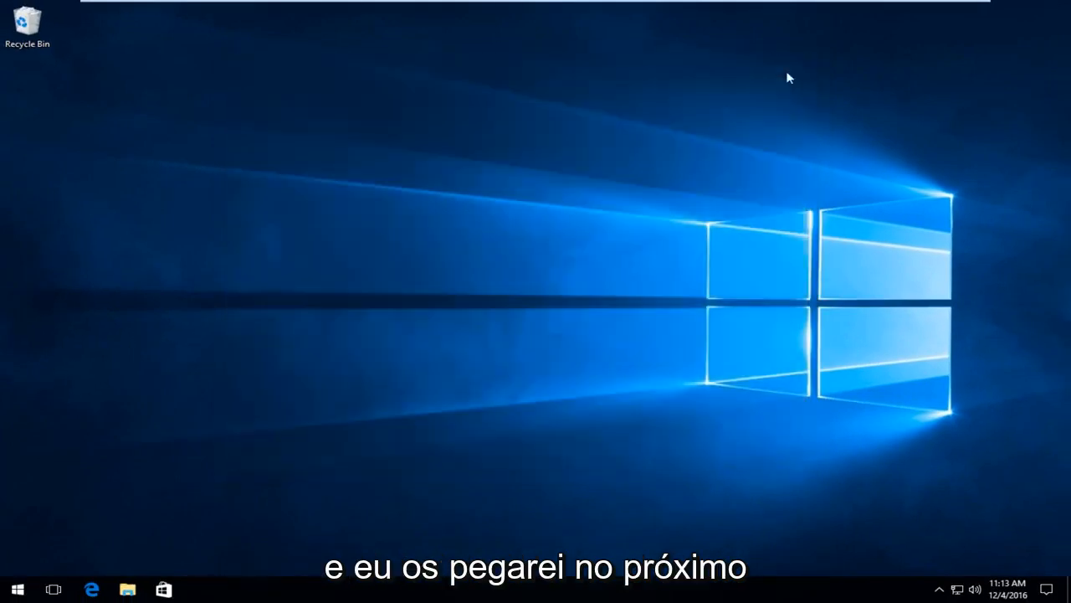
mouse_move(351, 267)
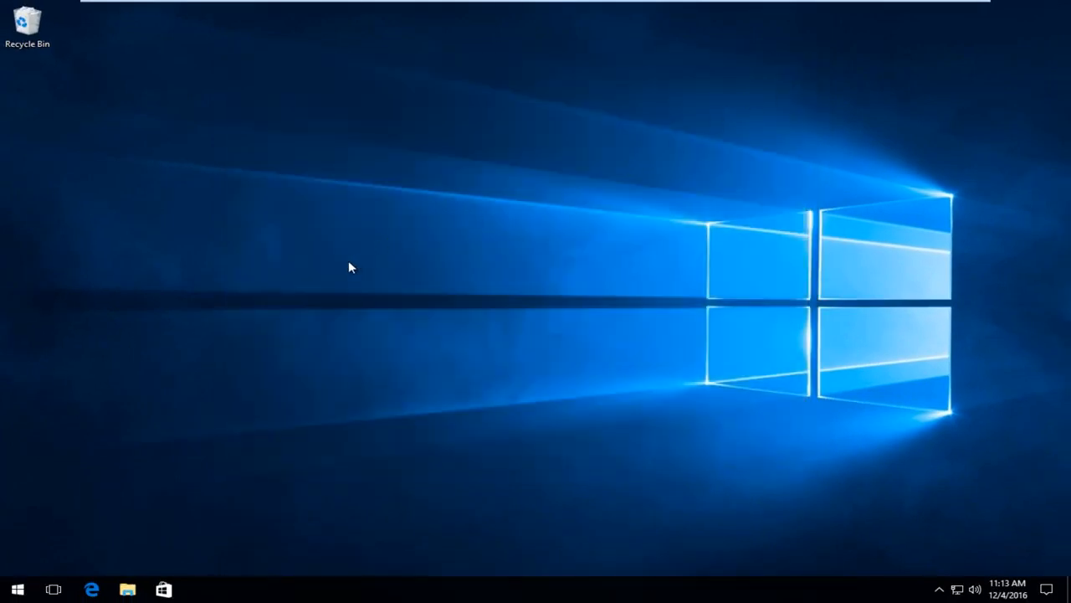